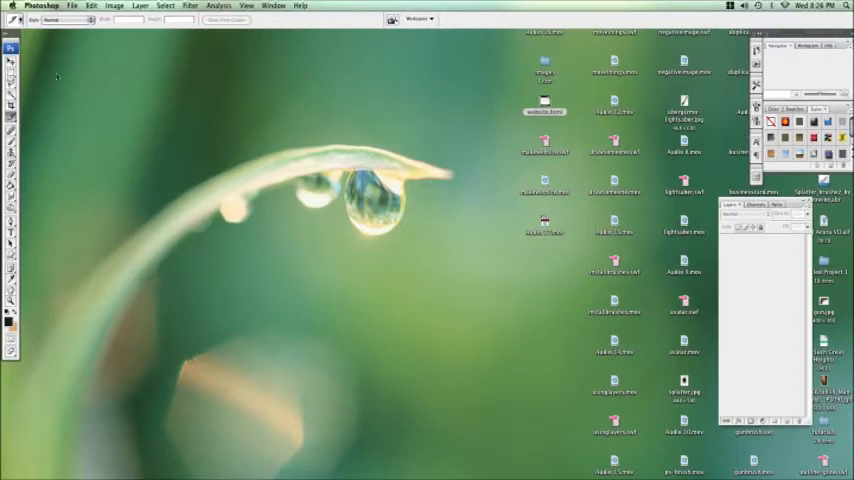
Step: Create a new document from the Web 1024×768 preset
left_click(72, 6)
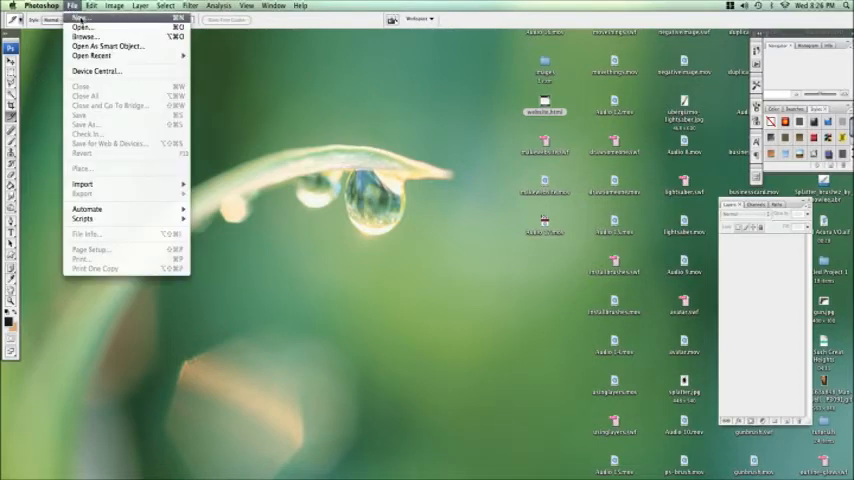
left_click(79, 17)
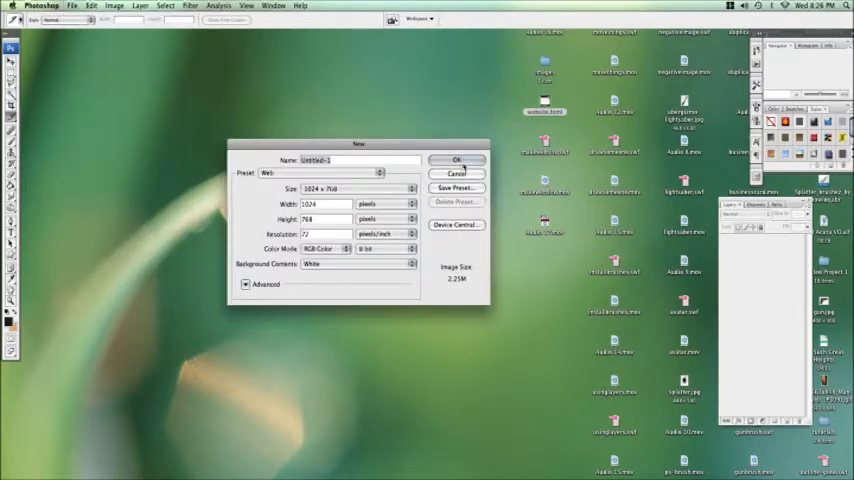
left_click(457, 160)
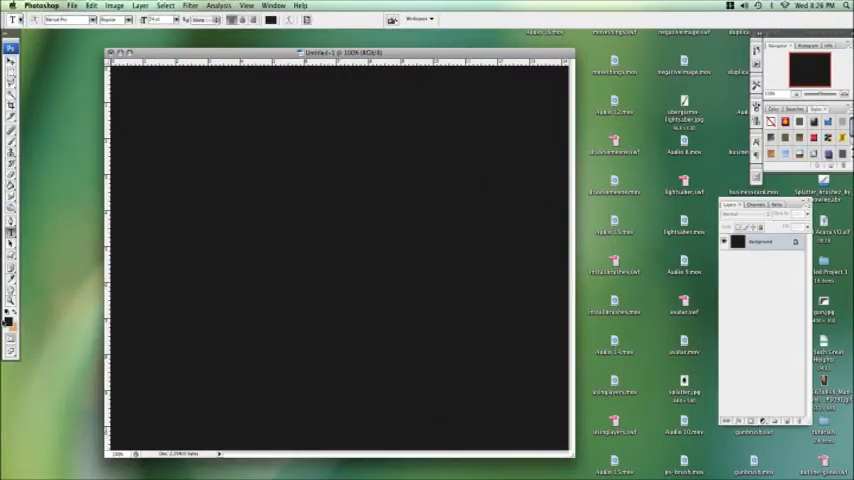
Step: Type the word FIRE on the canvas and enlarge it with Free Transform
left_click(8, 318)
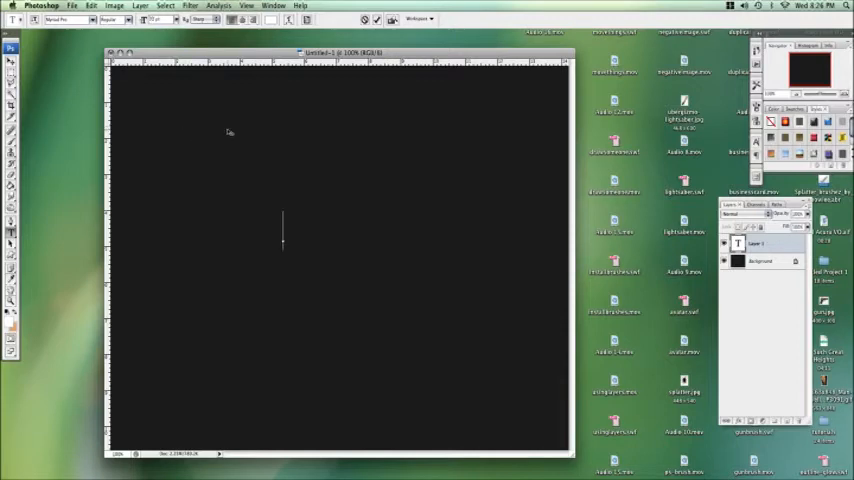
type("FIRE")
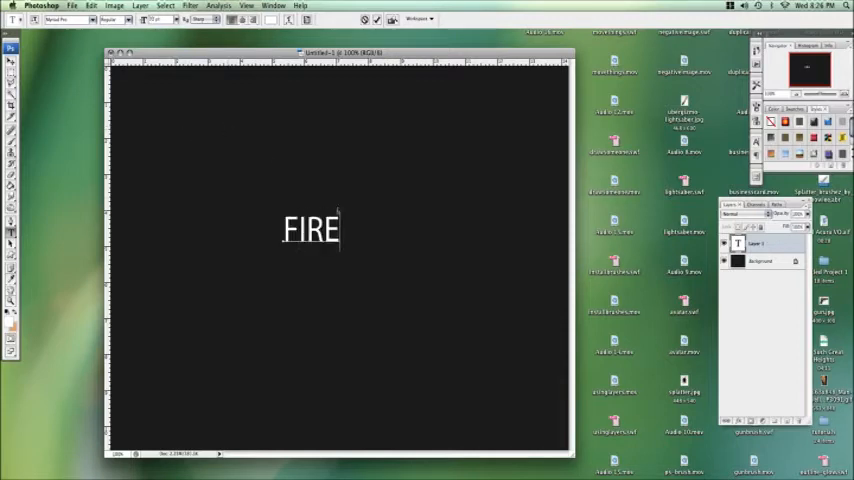
left_click(91, 6)
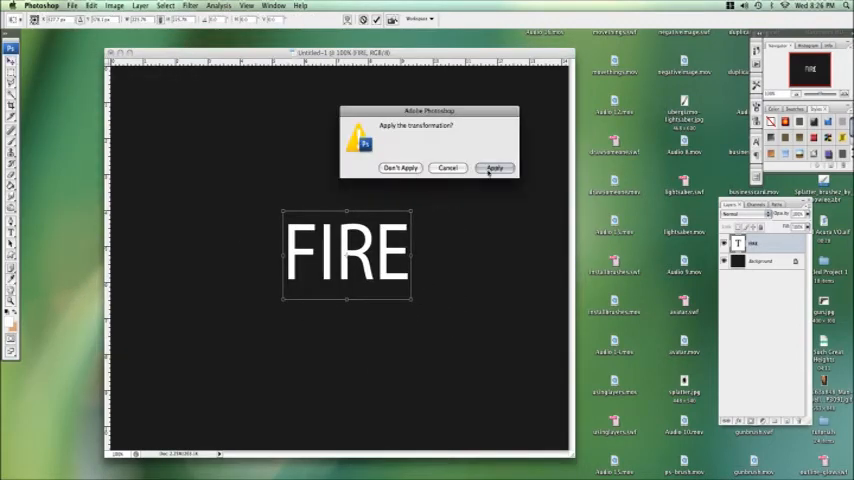
left_click(494, 167)
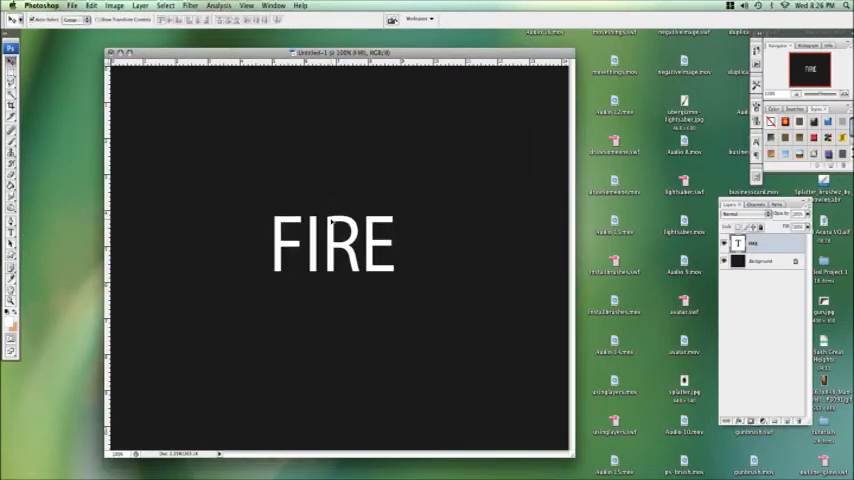
mouse_move(360, 178)
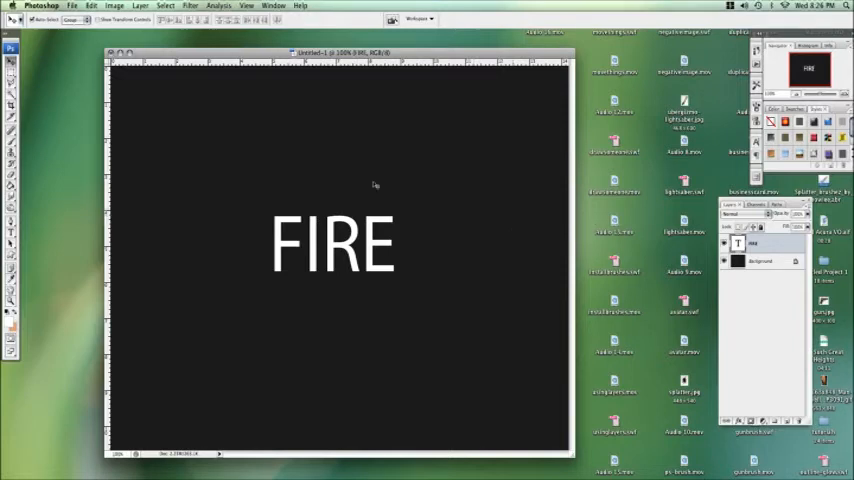
Step: Rotate the FIRE text 90° clockwise, declining to rasterize it
left_click(91, 5)
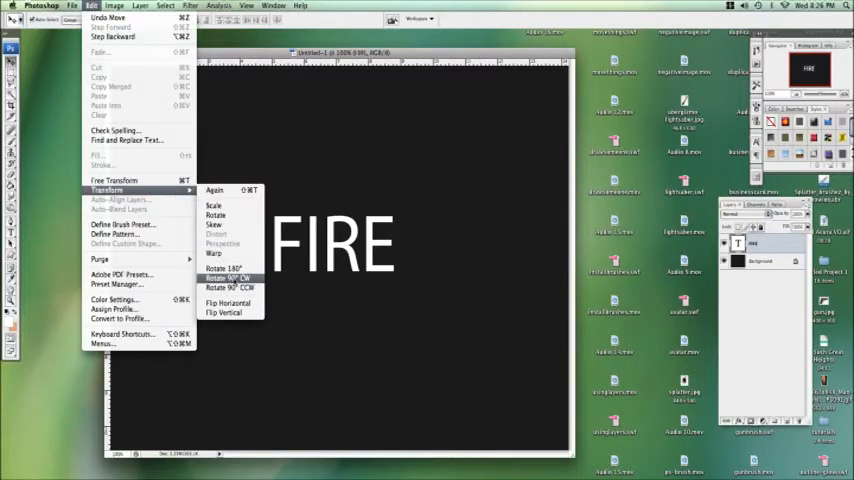
left_click(228, 277)
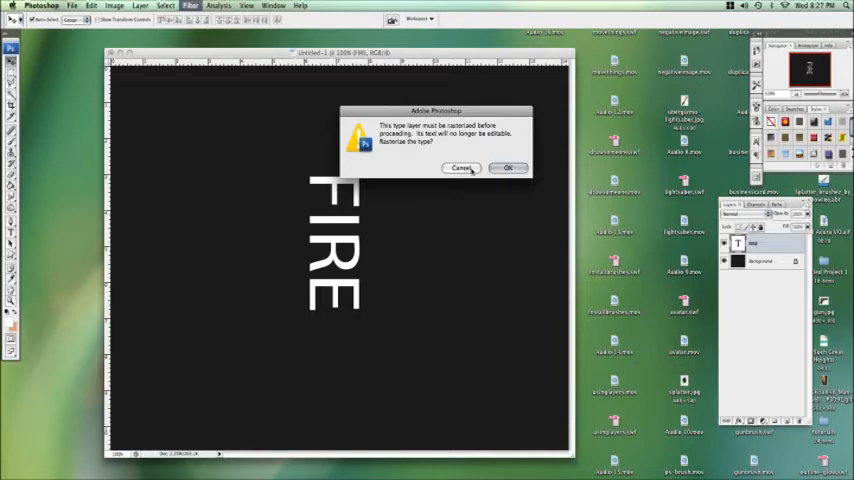
left_click(508, 167)
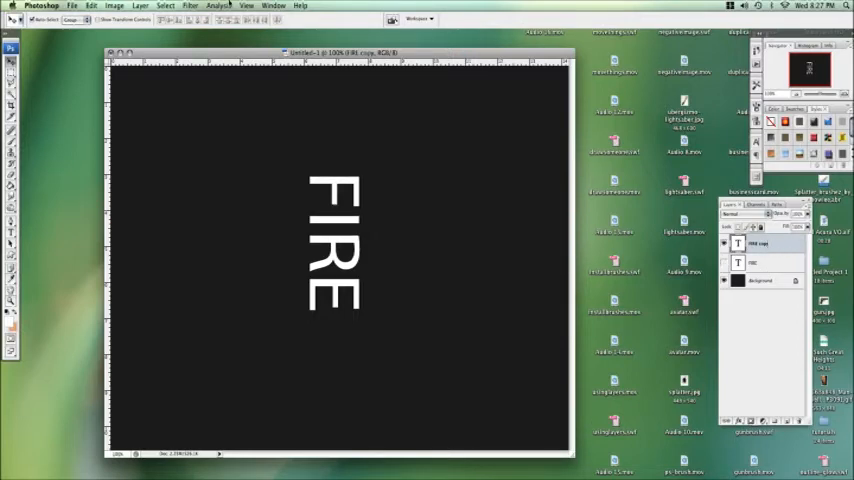
Step: Rasterize the copied FIRE layer and apply the Wind filter from the left
left_click(190, 5)
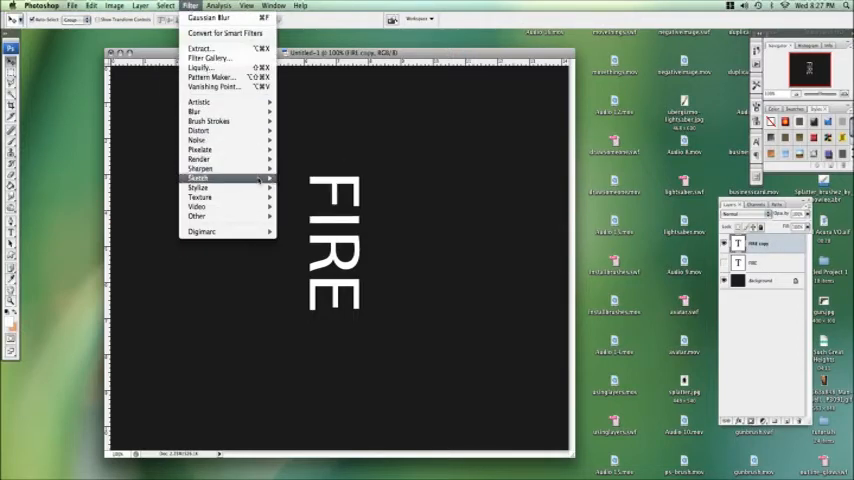
left_click(199, 178)
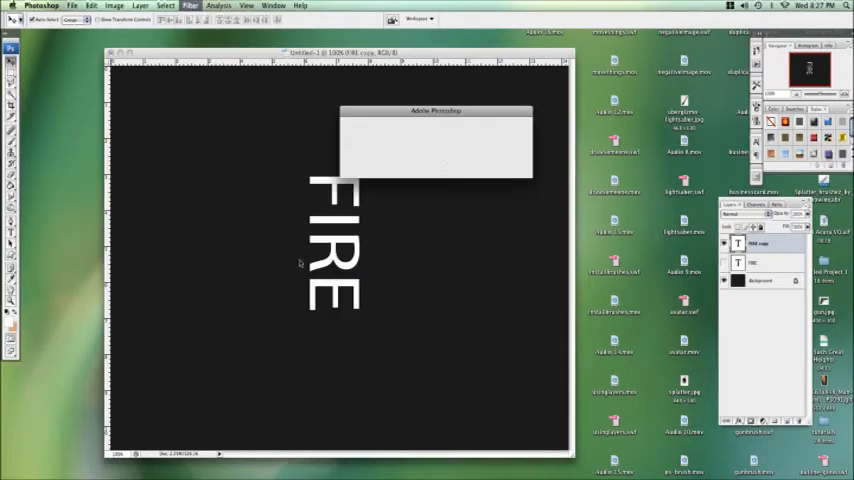
left_click(189, 5)
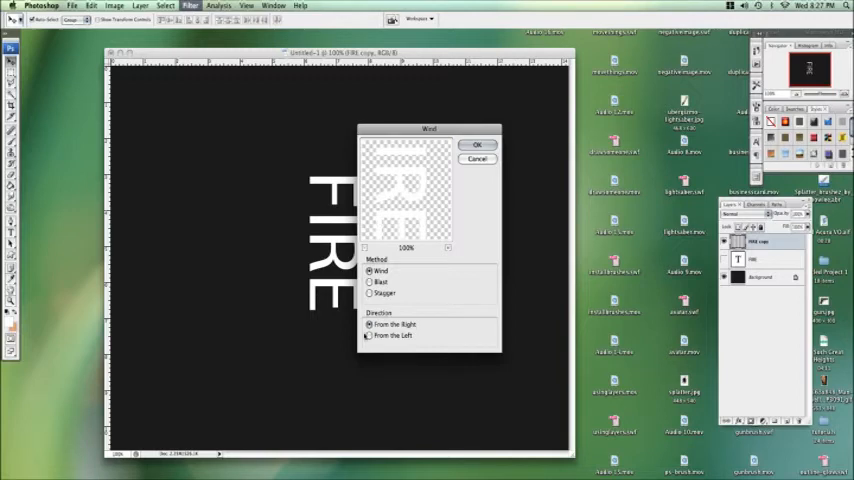
left_click(369, 324)
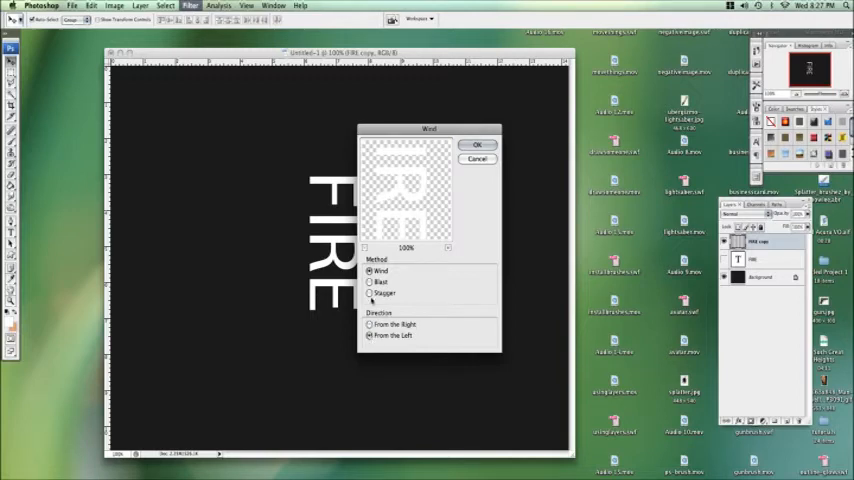
left_click(477, 144)
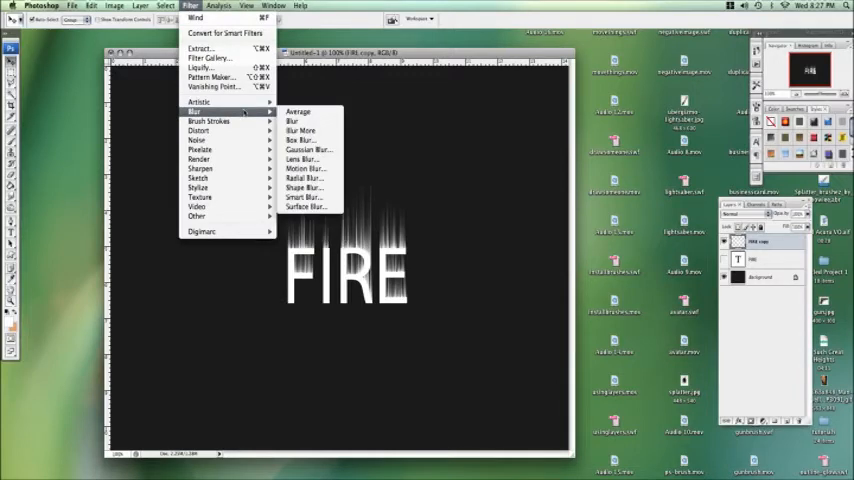
Step: Soften the wind-streaked FIRE copy with a Gaussian Blur
left_click(301, 139)
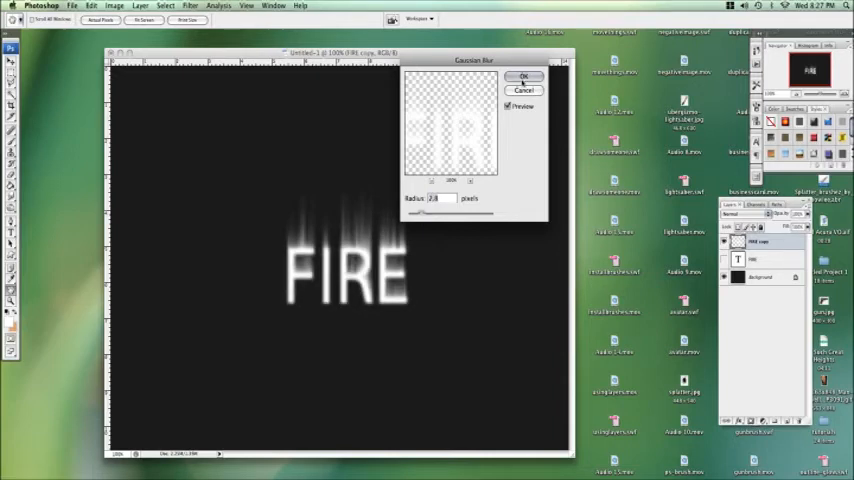
left_click(523, 77)
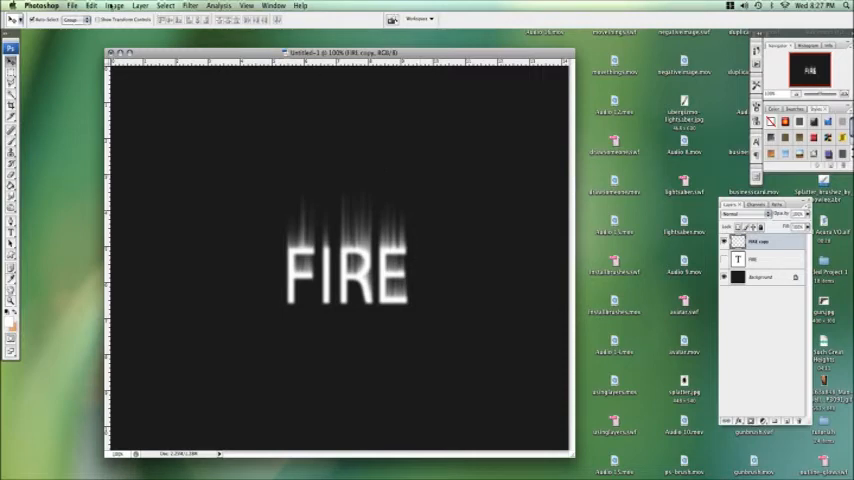
Step: Colorize the streaked layer with Hue/Saturation: Hue 40, Saturation 68, Lightness -48
left_click(114, 6)
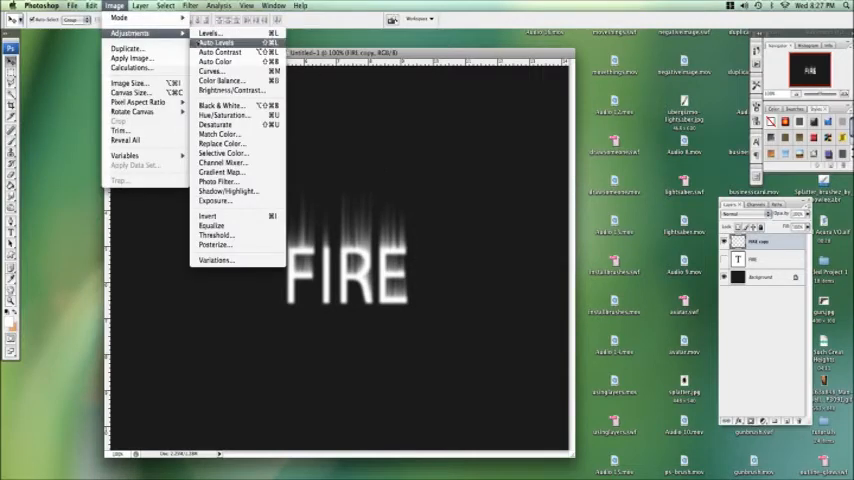
left_click(225, 114)
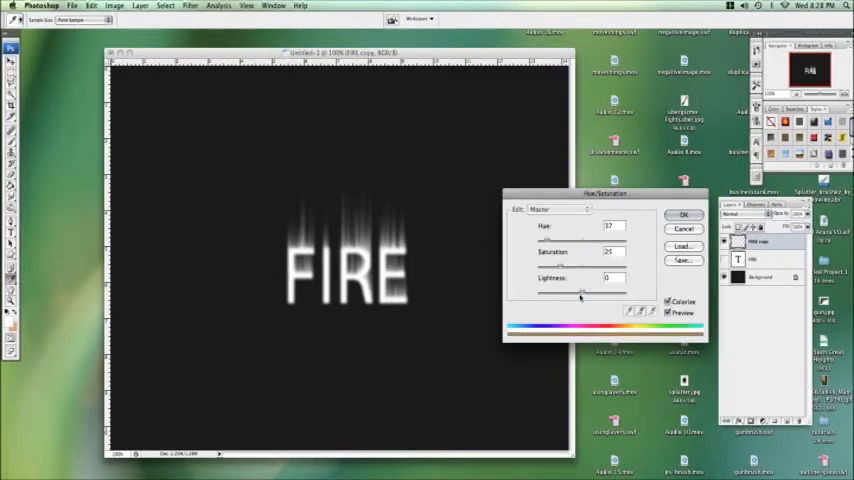
left_click_drag(580, 292, 560, 292)
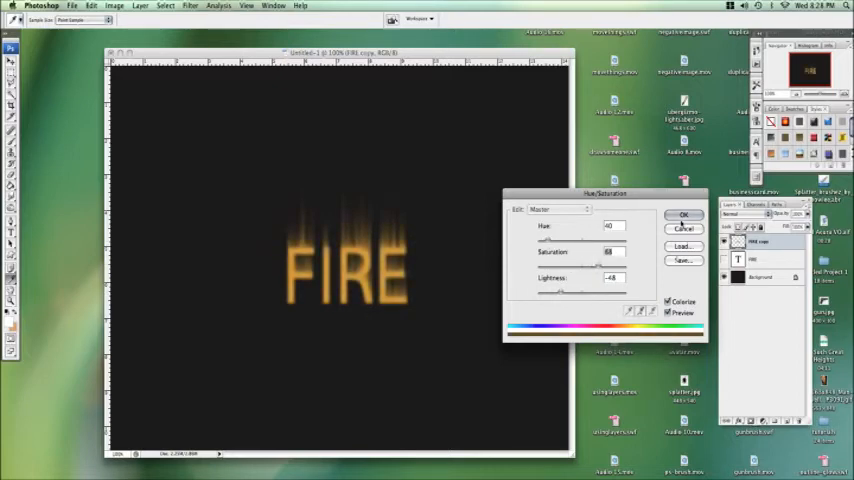
left_click(684, 215)
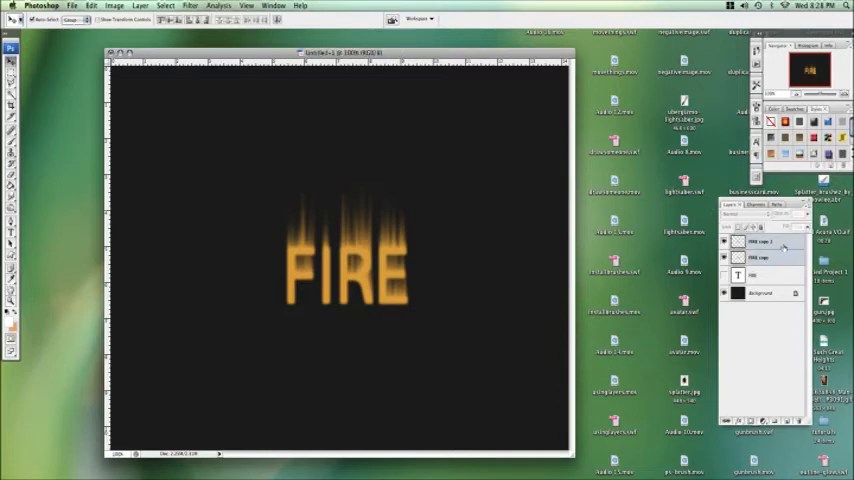
Step: Open the Filter menu for the duplicated orange flame layer
left_click(139, 6)
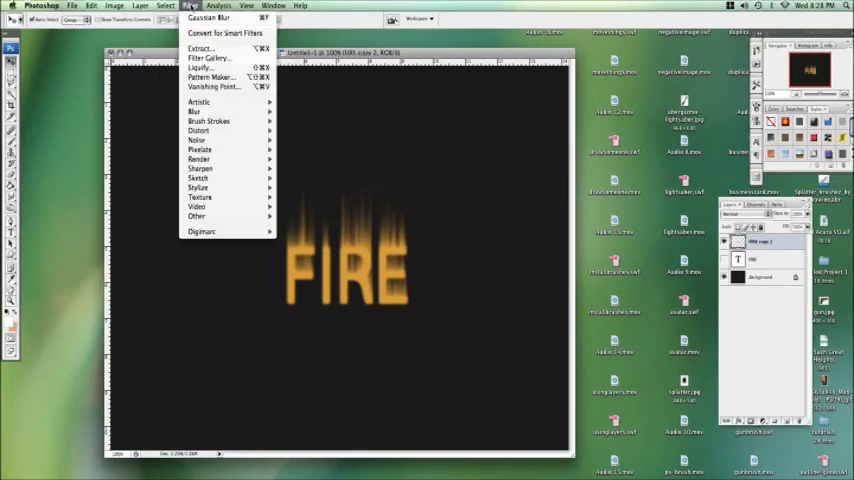
mouse_move(200, 67)
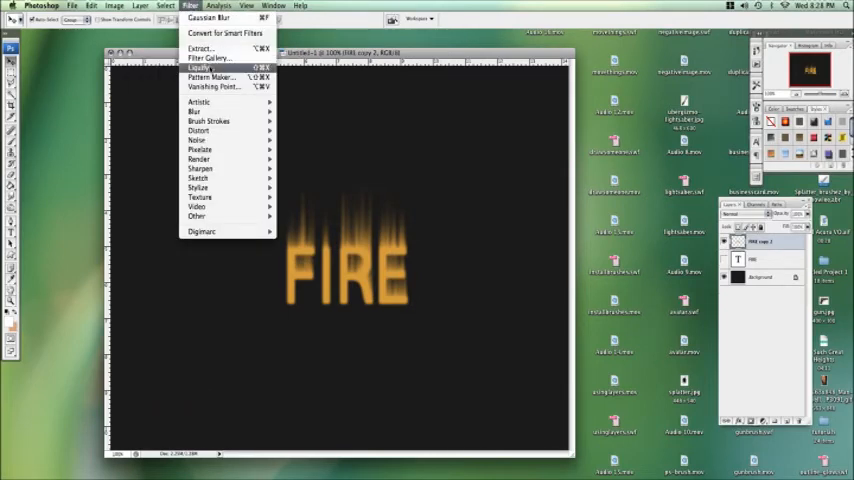
Step: In Liquify, push the orange streaks upward into flames with a larger Forward Warp brush
left_click(198, 67)
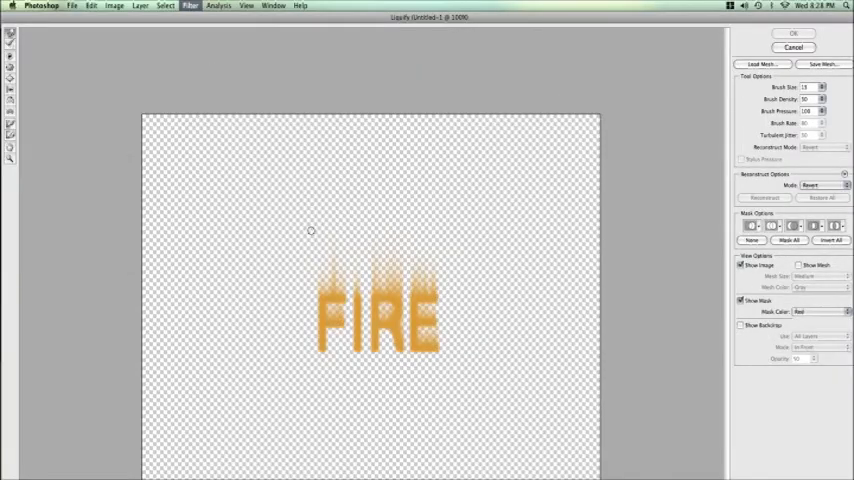
mouse_move(371, 147)
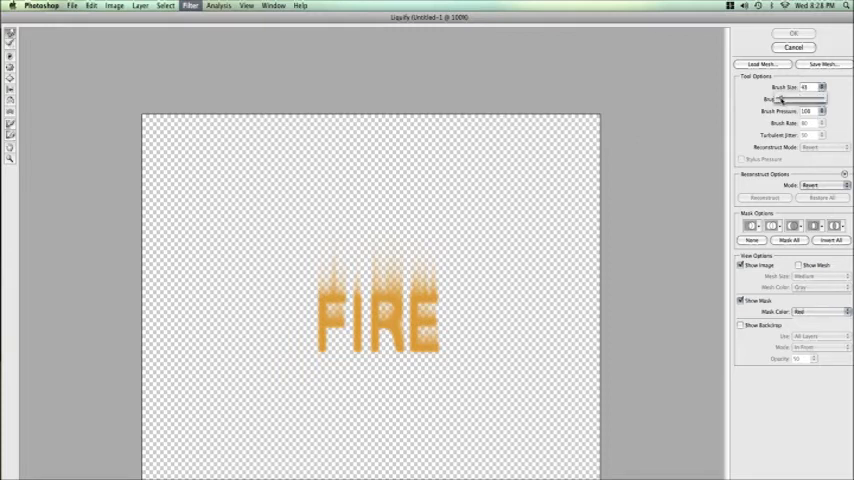
left_click(806, 87)
type("13")
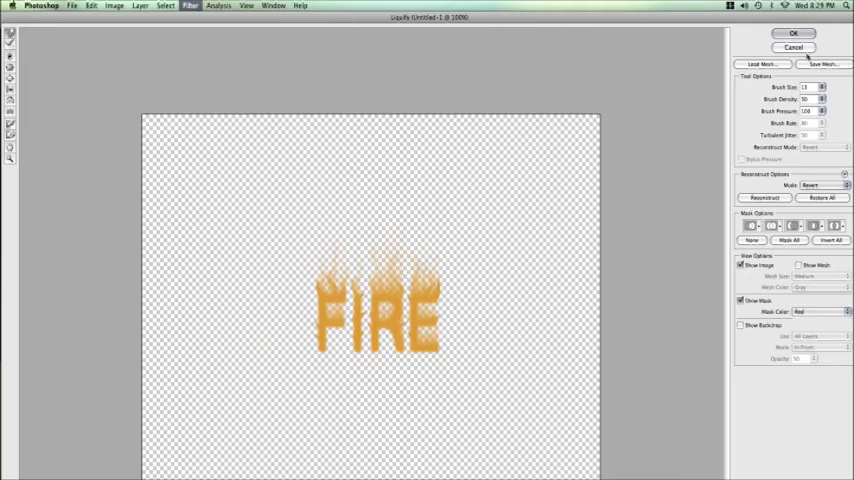
left_click(792, 33)
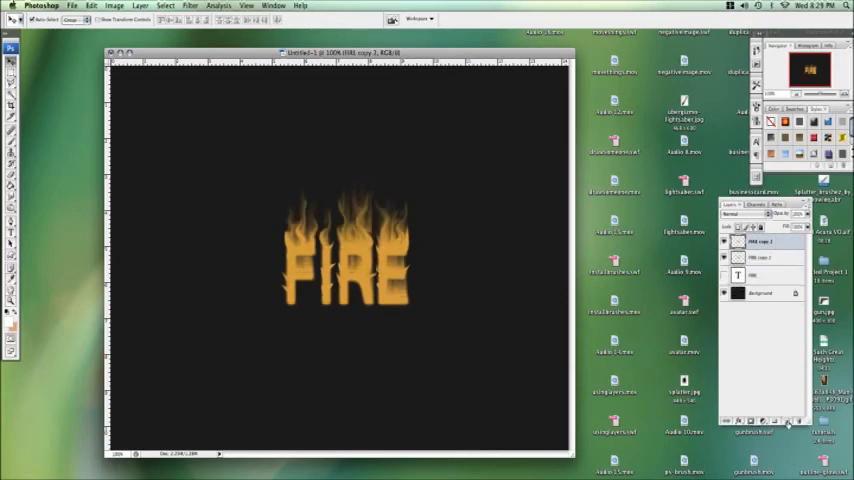
Step: Change the flame copy's blend mode in the Layers panel to intensify its colour
left_click(745, 214)
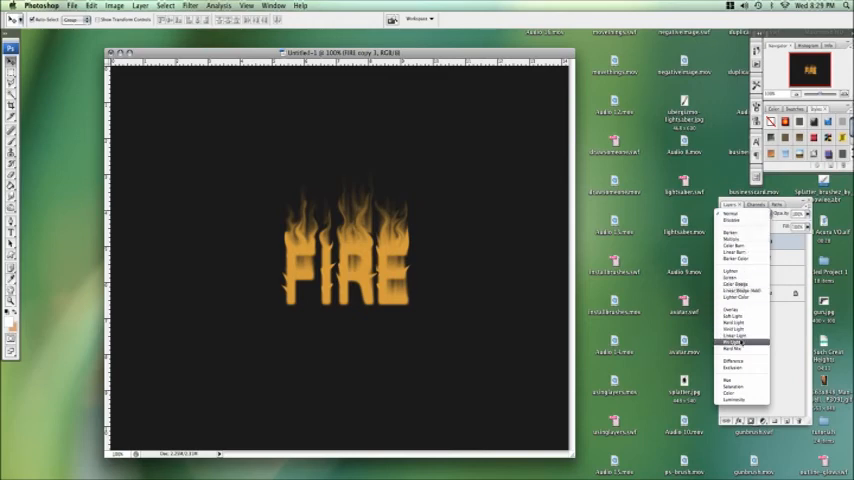
left_click(733, 337)
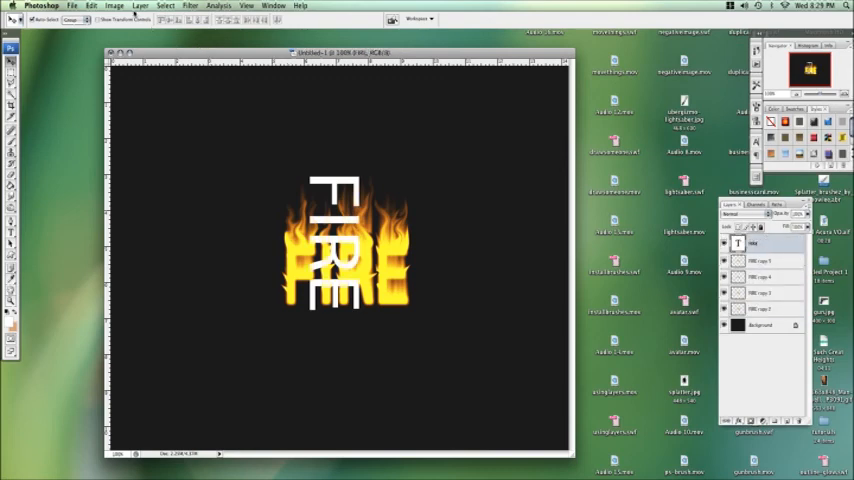
Step: Rotate the white FIRE text layer 90° back to upright via Edit > Transform
left_click(91, 6)
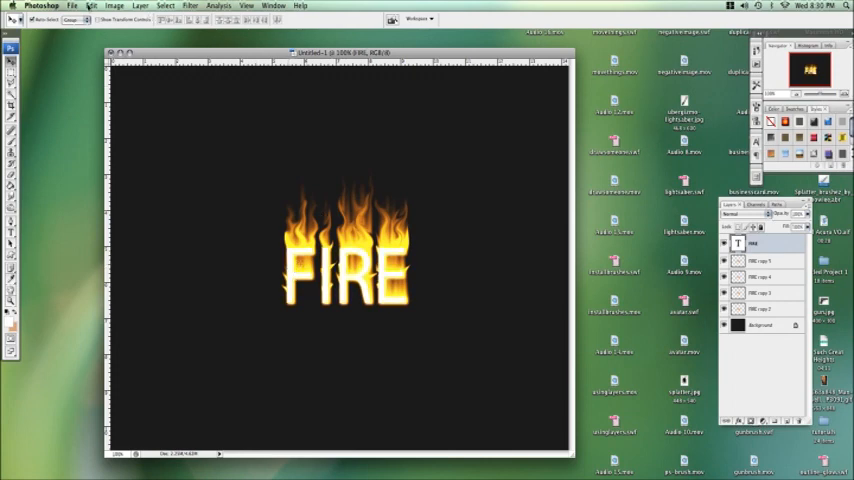
Step: Apply a warm Outer Glow layer style to the white FIRE text layer
left_click(139, 6)
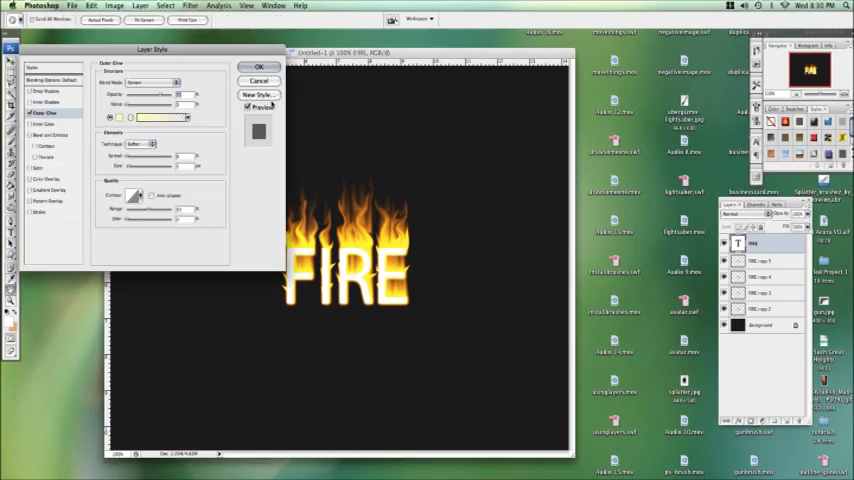
left_click(259, 67)
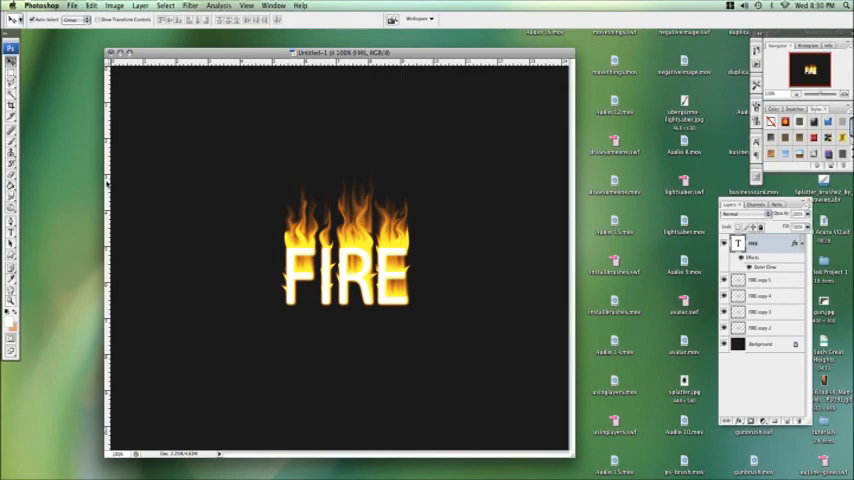
mouse_move(42, 417)
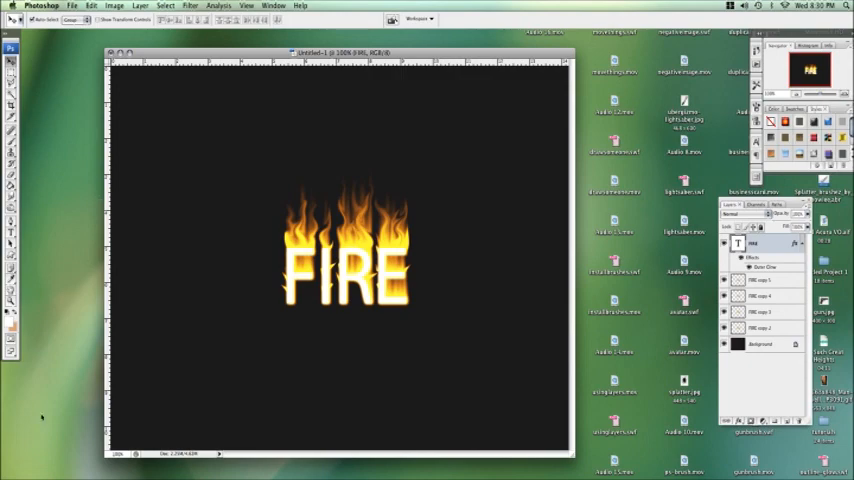